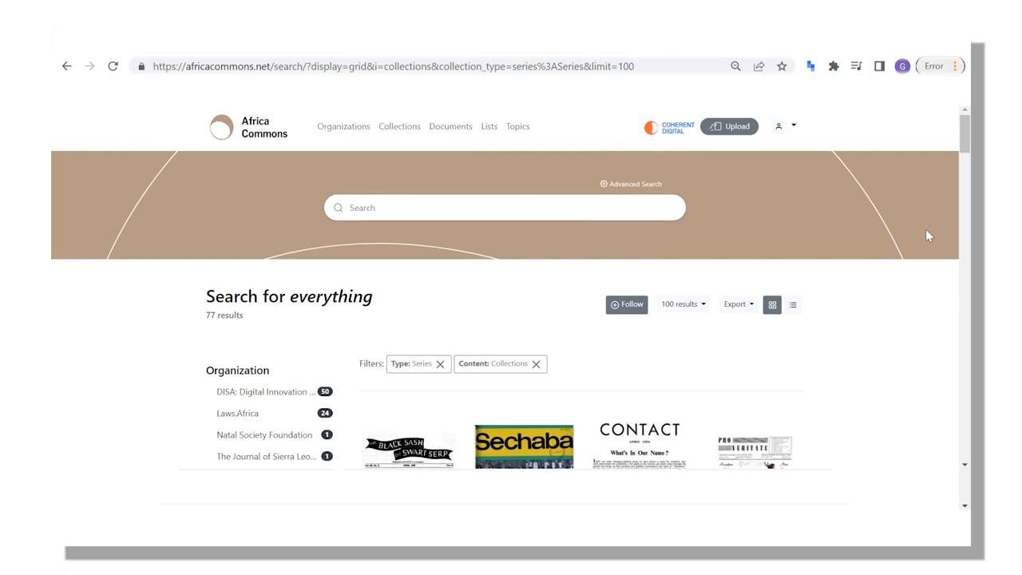
Open the South African Labour Bulletin Vol 25 No 2 April 2001 report from the results.
scroll("down", 3)
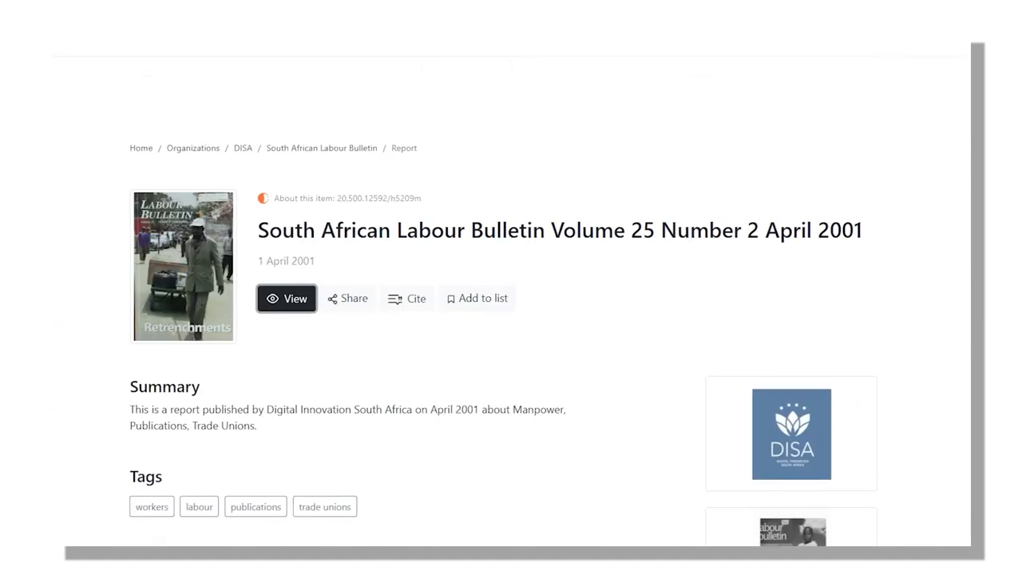
left_click(285, 298)
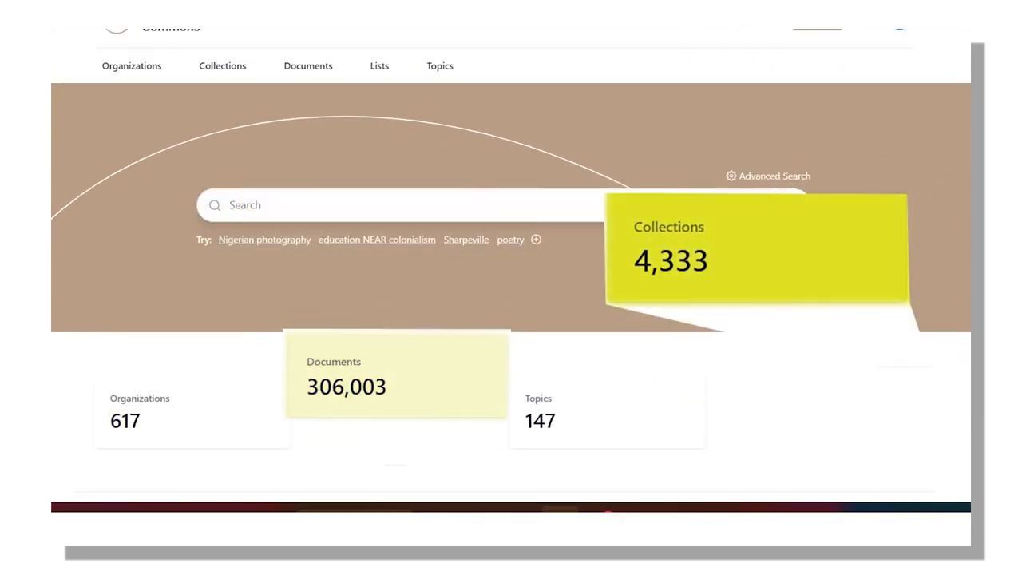
Search 'Women NEAR Liberation', view the Five Freedoms Forum report and an organisation page.
type("Women NEAR Liberation")
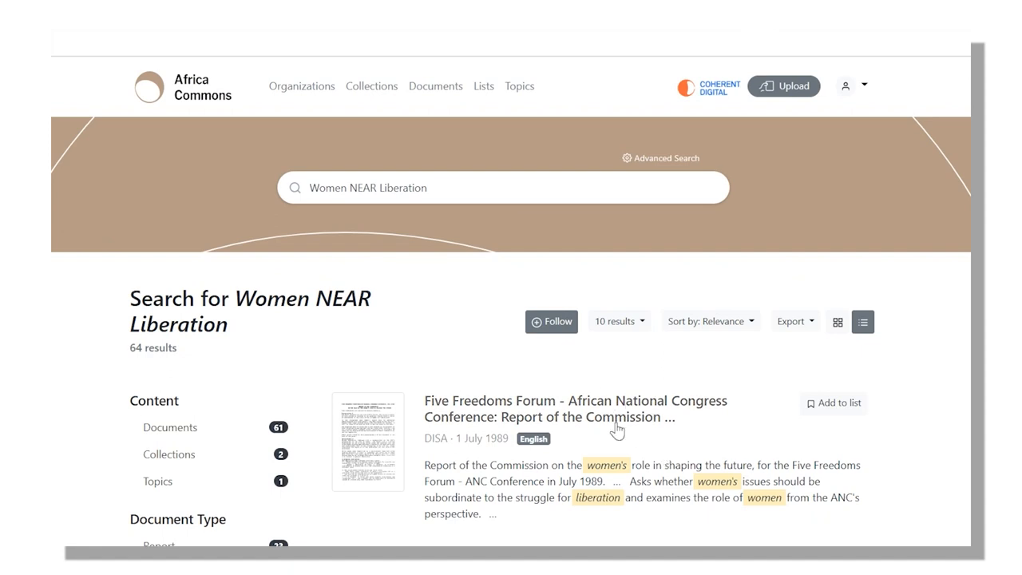
left_click(574, 409)
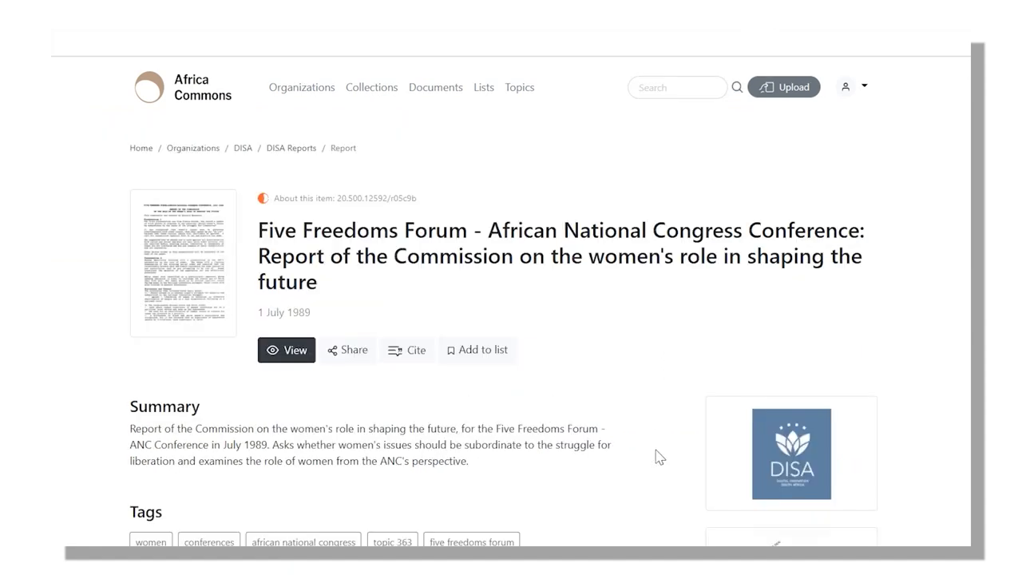
left_click(286, 350)
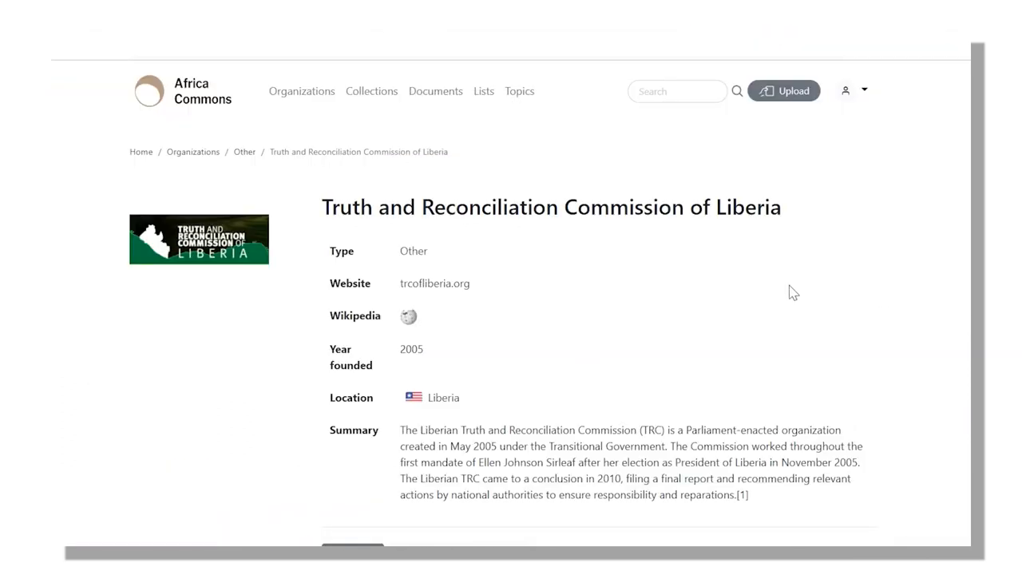
scroll("down", 3)
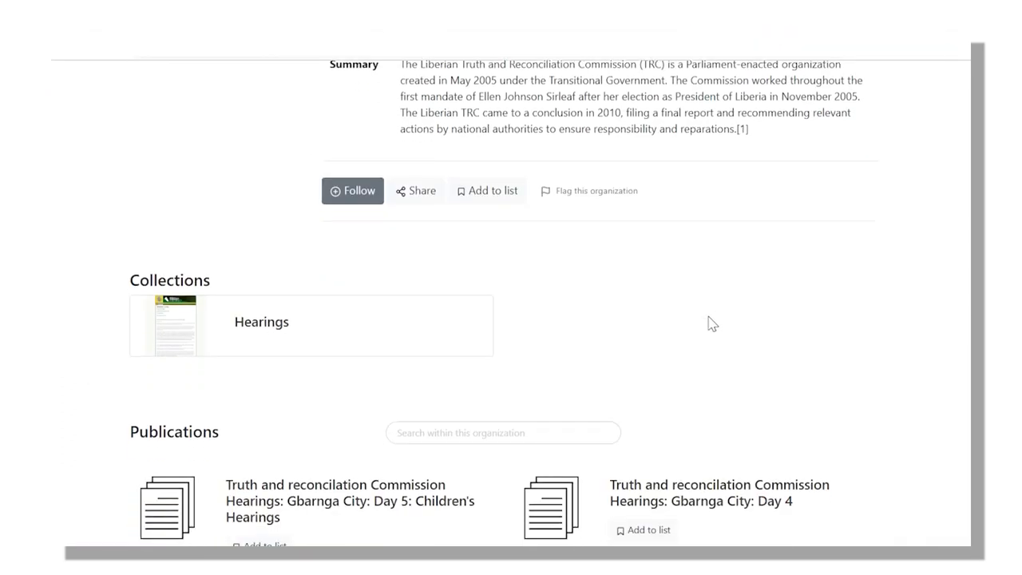
scroll("down", 3)
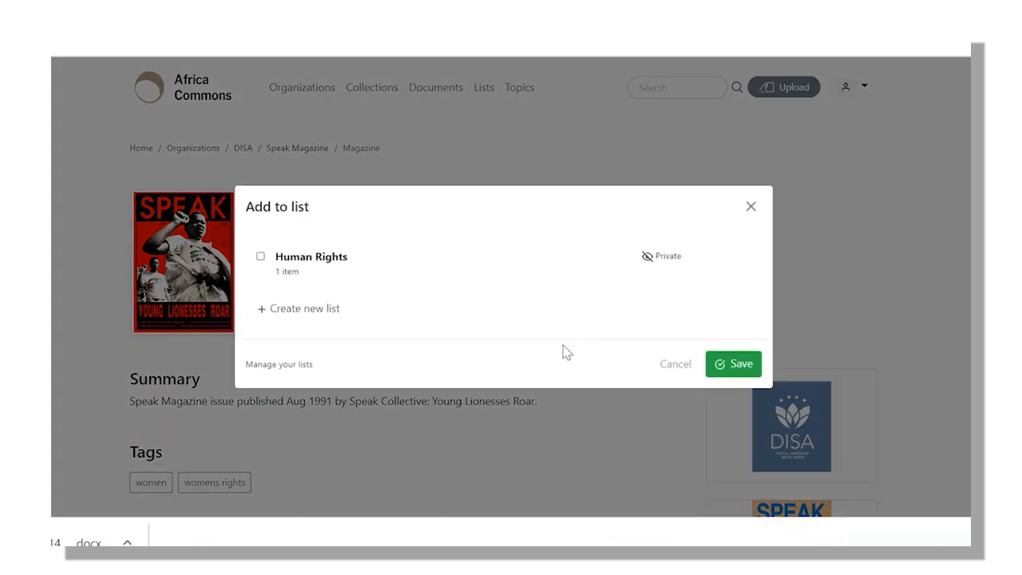
Save the Speak Magazine issue into a new list named Women's Rights.
type("Women's Right")
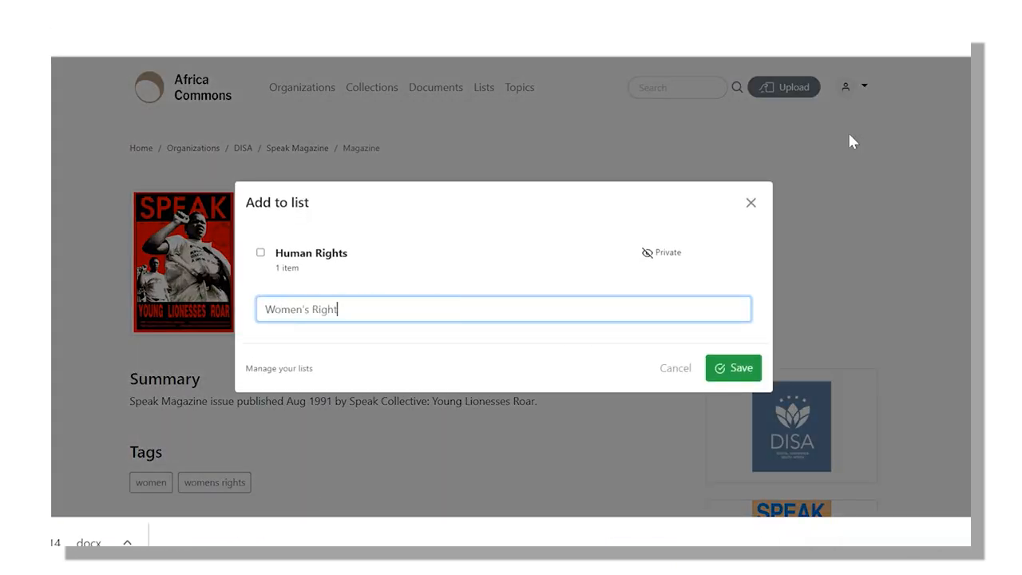
left_click(731, 367)
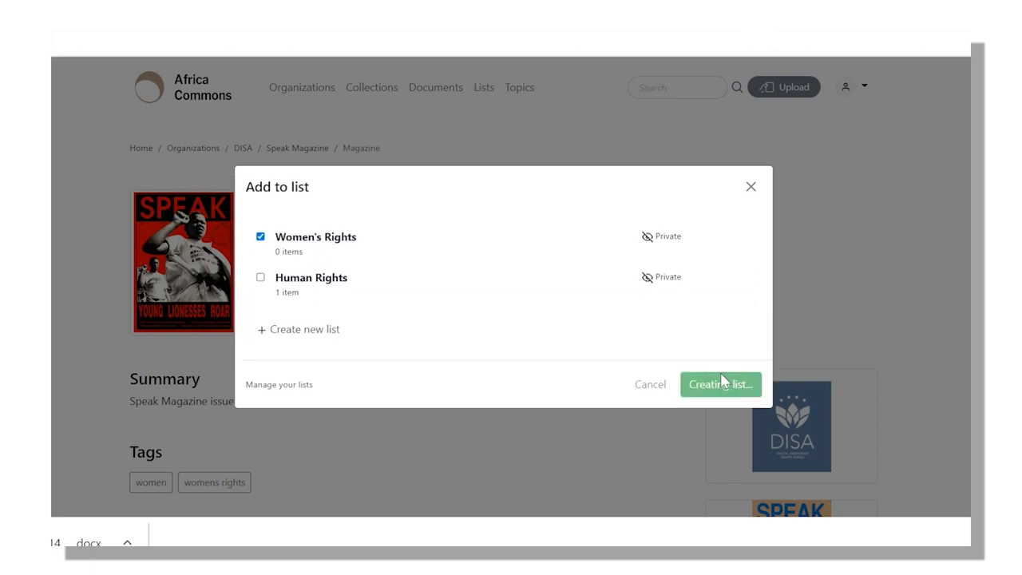
left_click(719, 383)
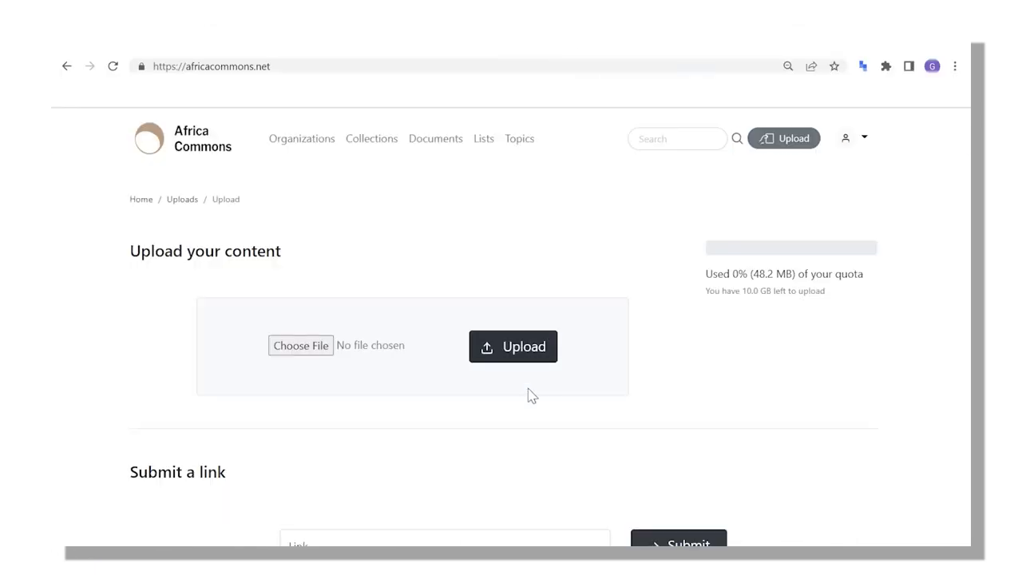
Upload 'Account of a Journey.pdf' to create the Quelimane to Angoche 1753 pamphlet page.
left_click(300, 345)
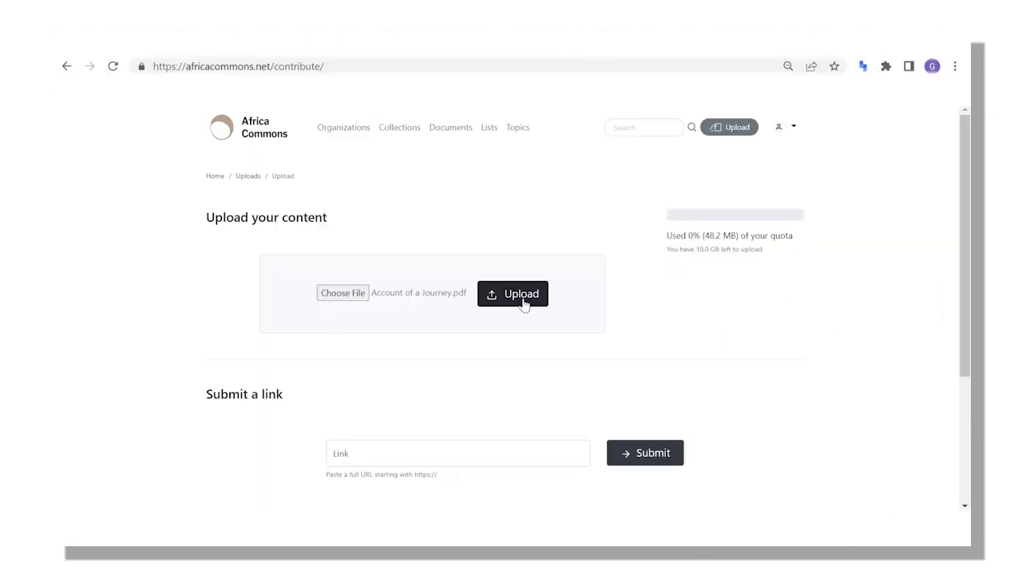
left_click(513, 294)
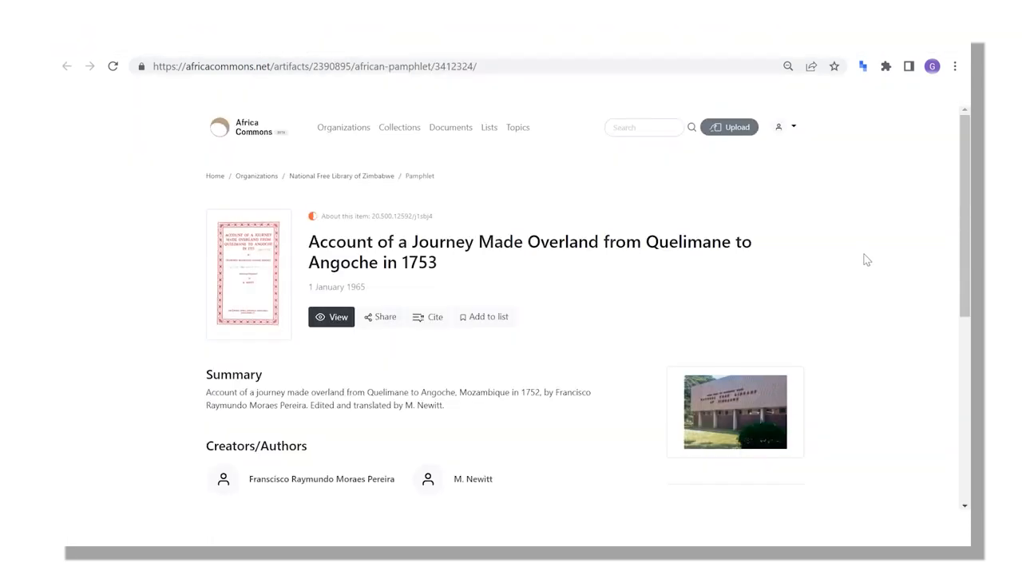
mouse_move(905, 251)
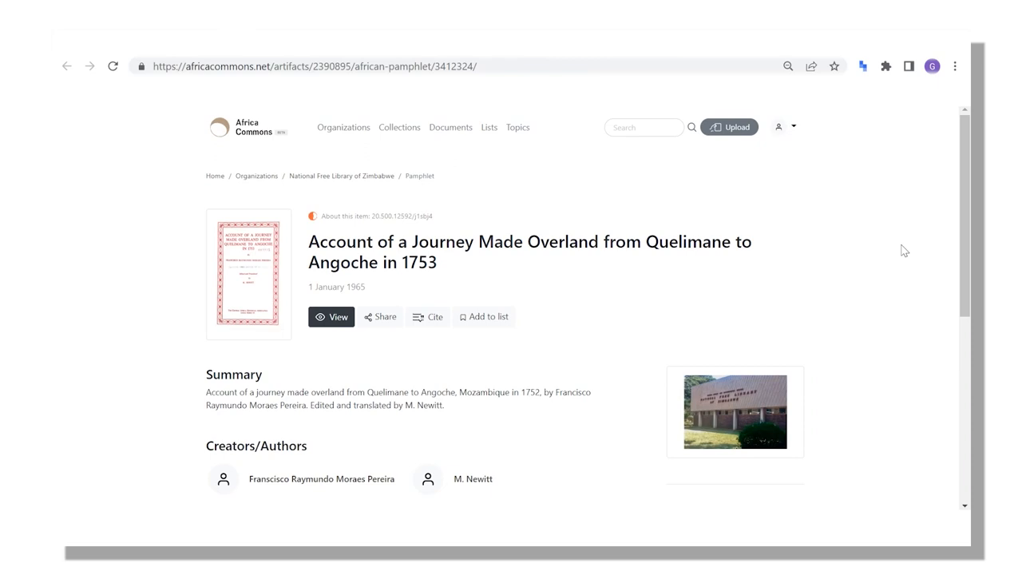